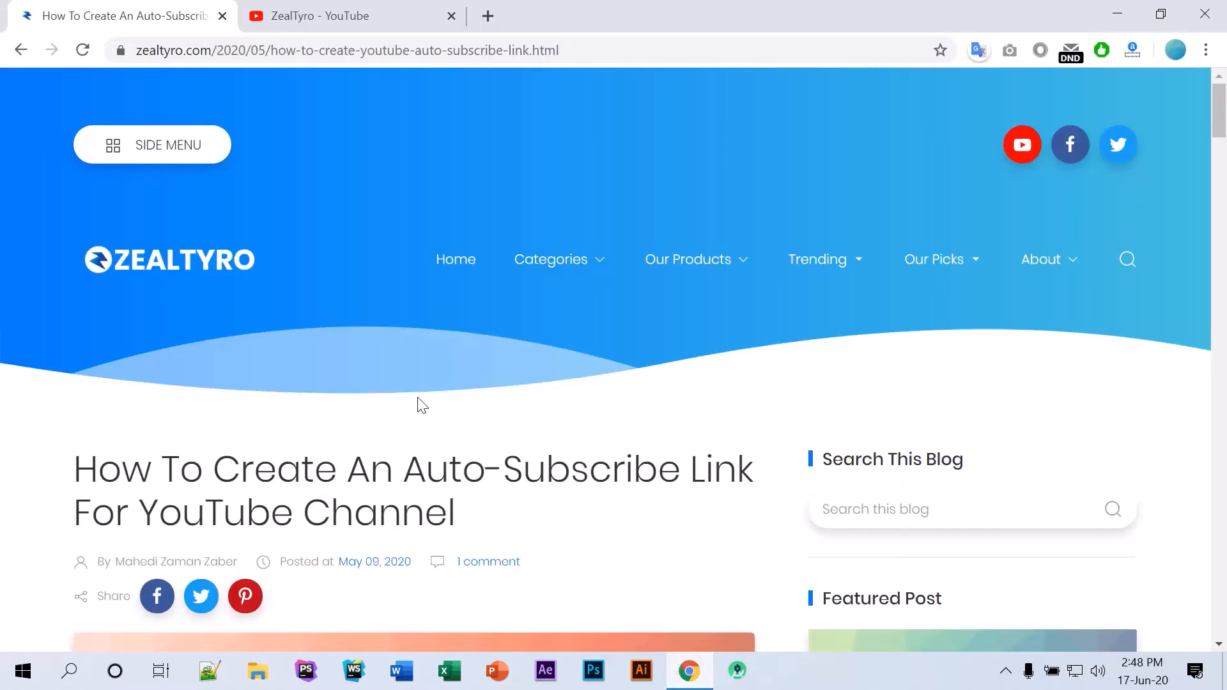
Read through the auto-subscribe link article and close its tab, returning to the ZealTyro channel
scroll(down, 3)
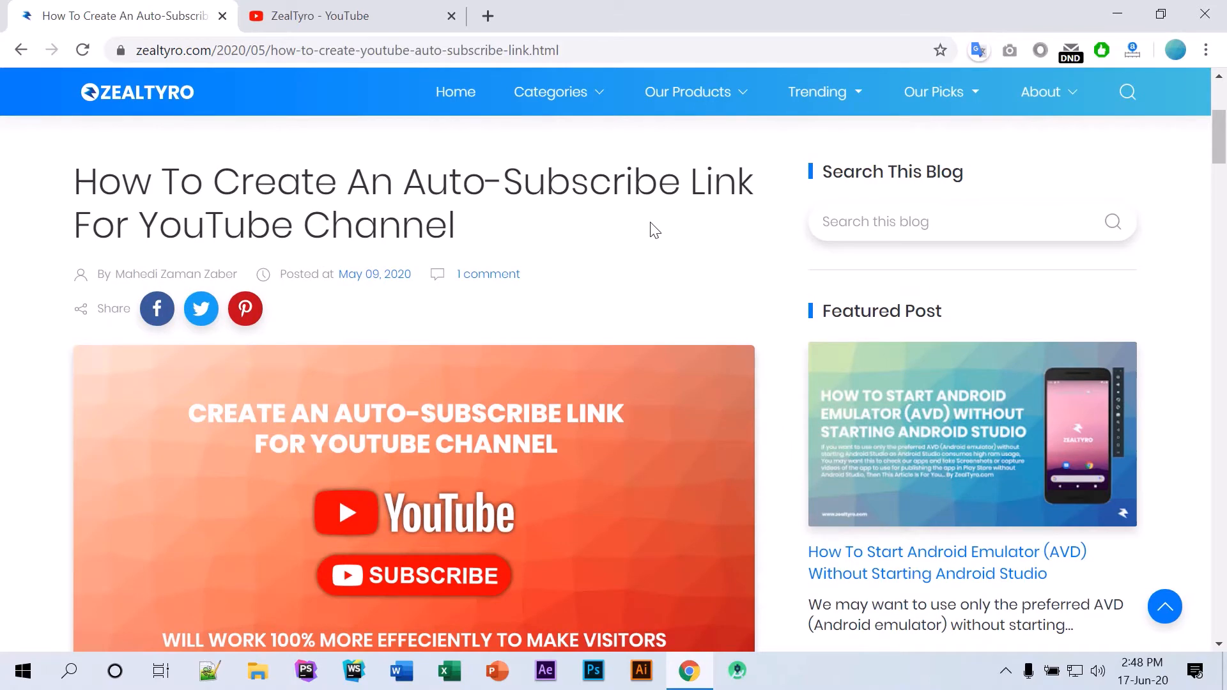
scroll(down, 3)
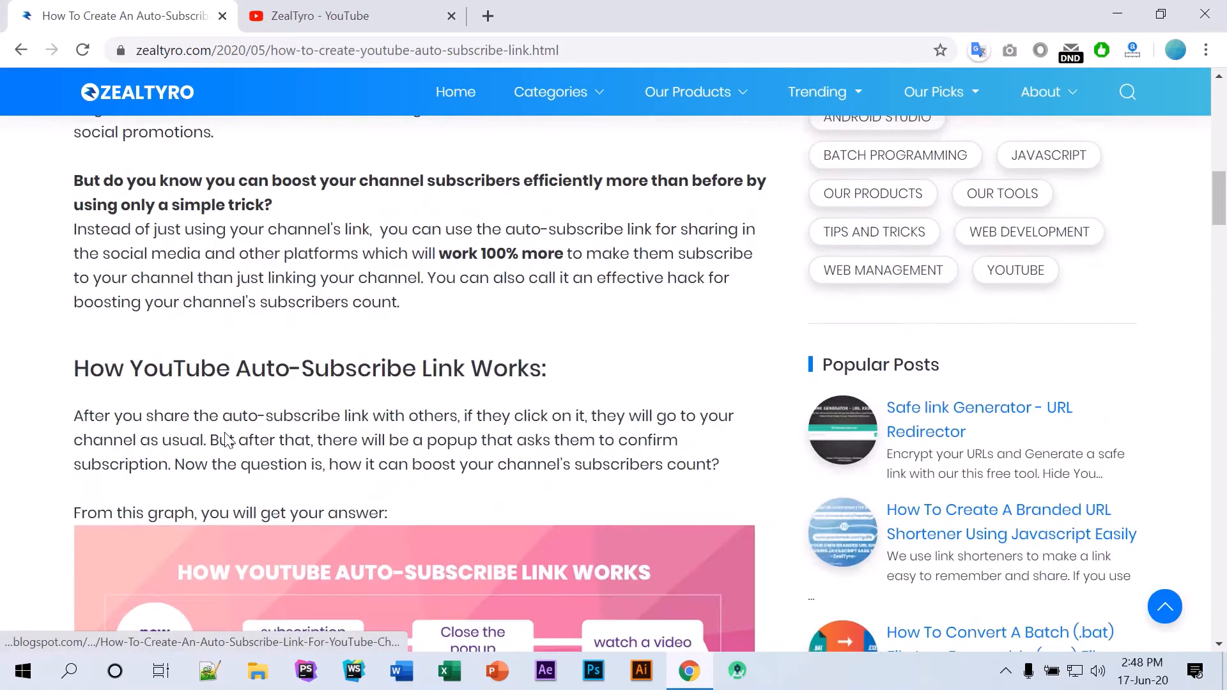
scroll(down, 3)
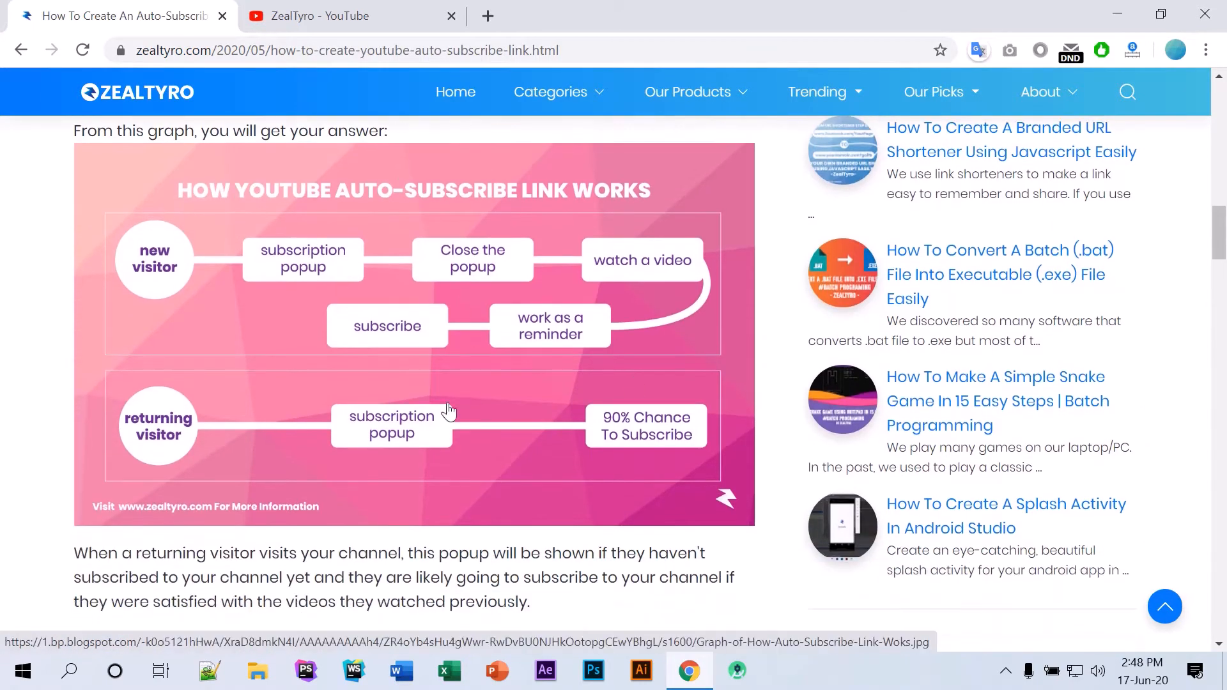
scroll(down, 3)
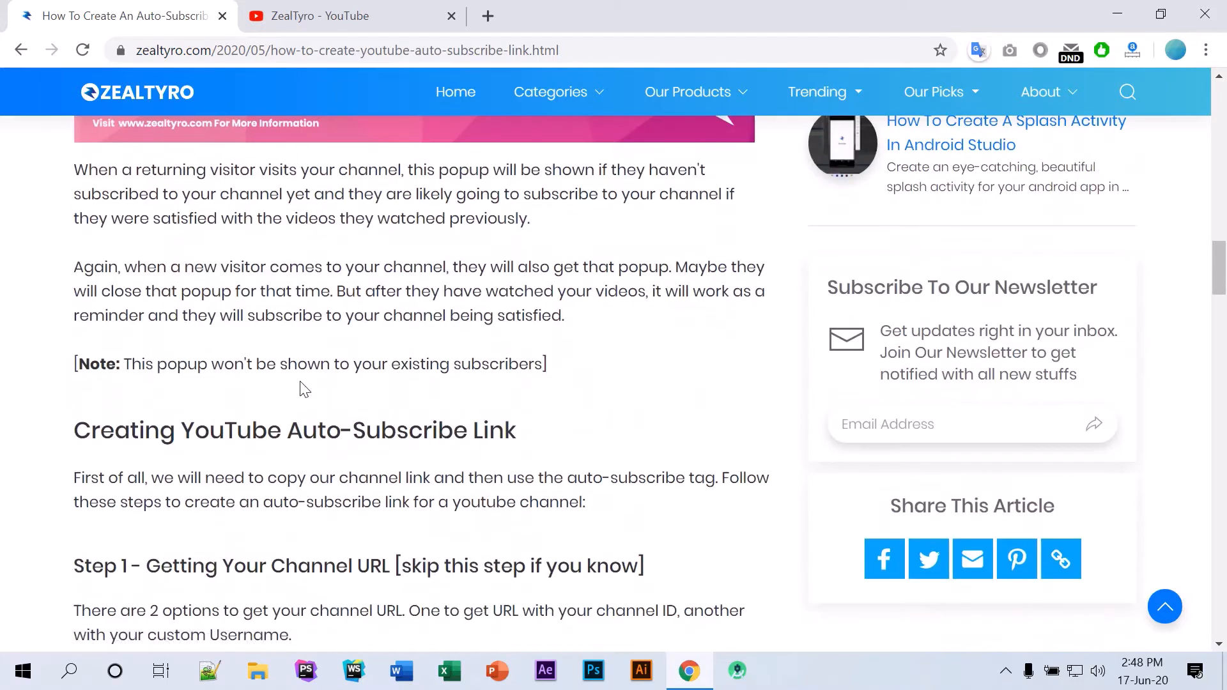
mouse_move(641, 405)
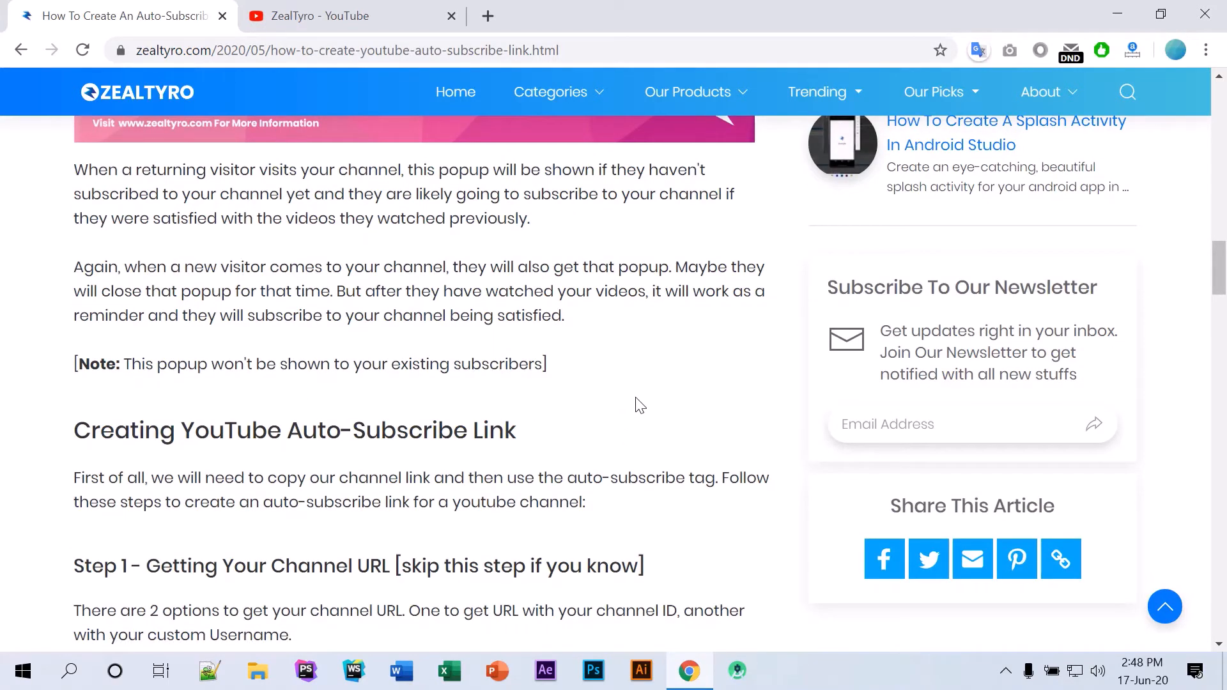
scroll(down, 3)
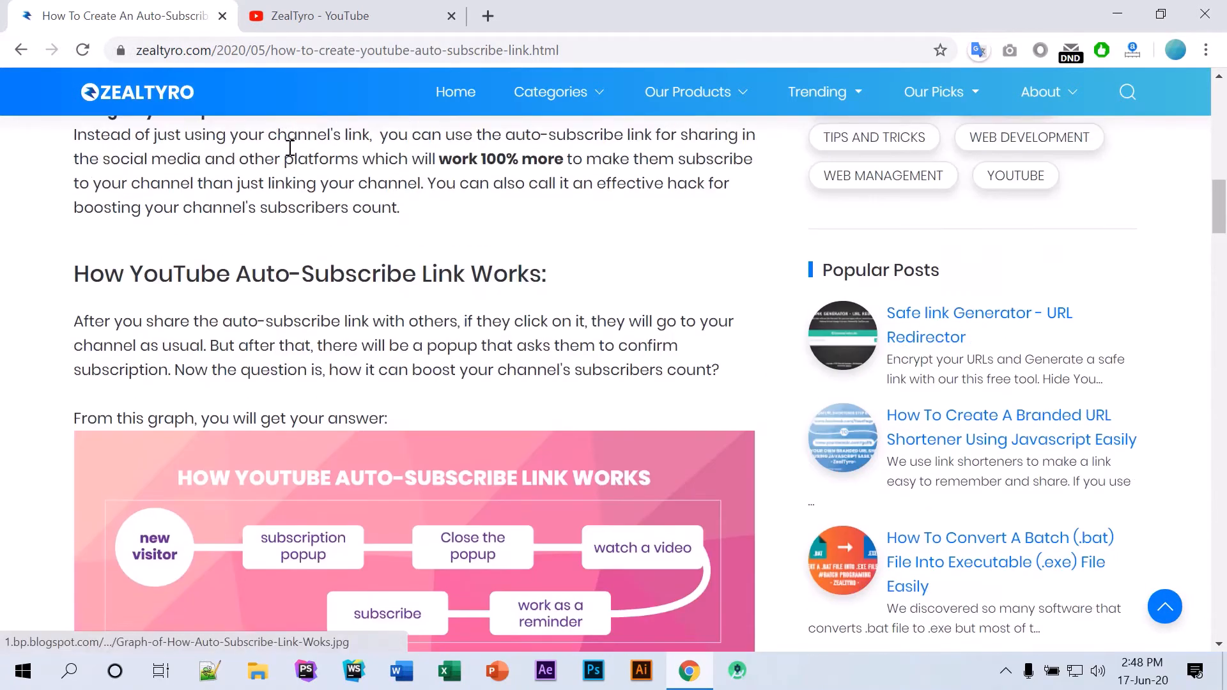
click(348, 16)
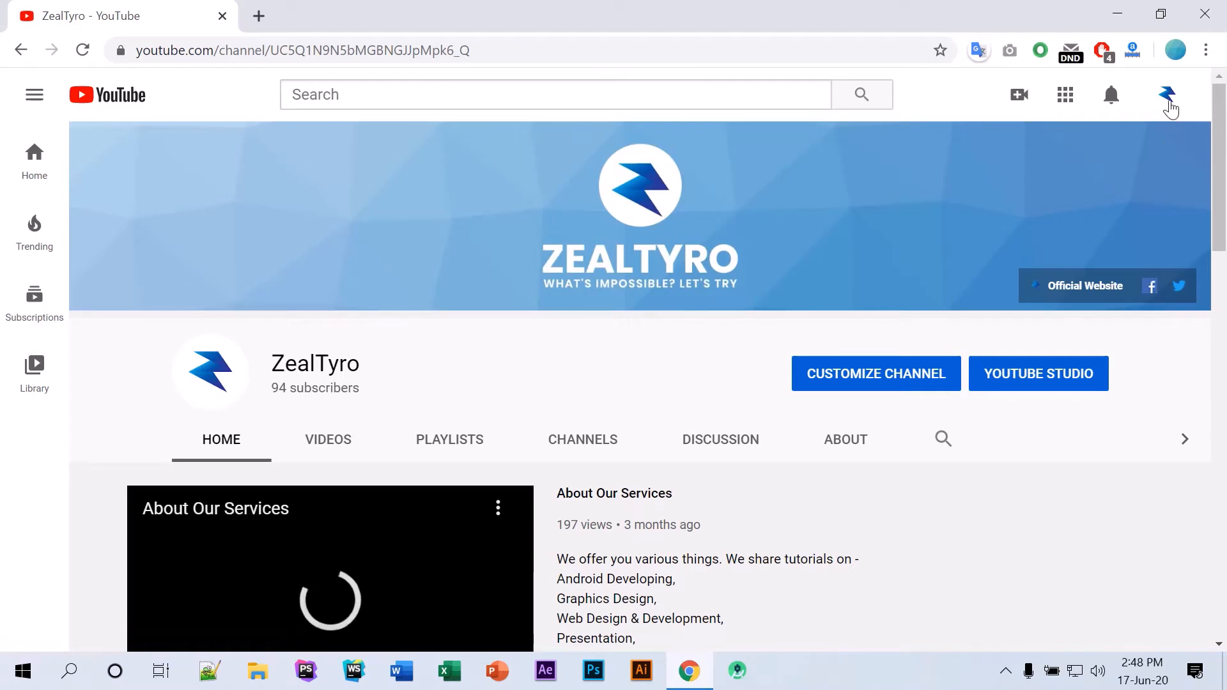
Reach Advanced settings showing the channel ID and custom URL via the avatar menu's Settings
click(1170, 95)
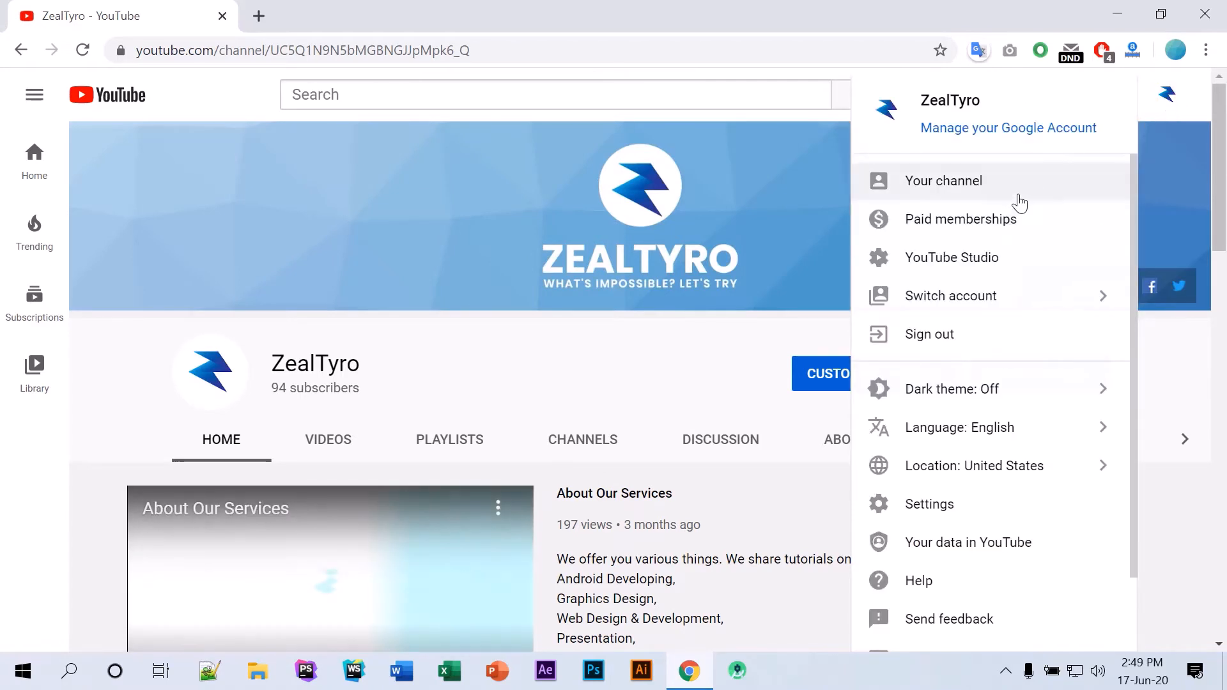
mouse_move(929, 504)
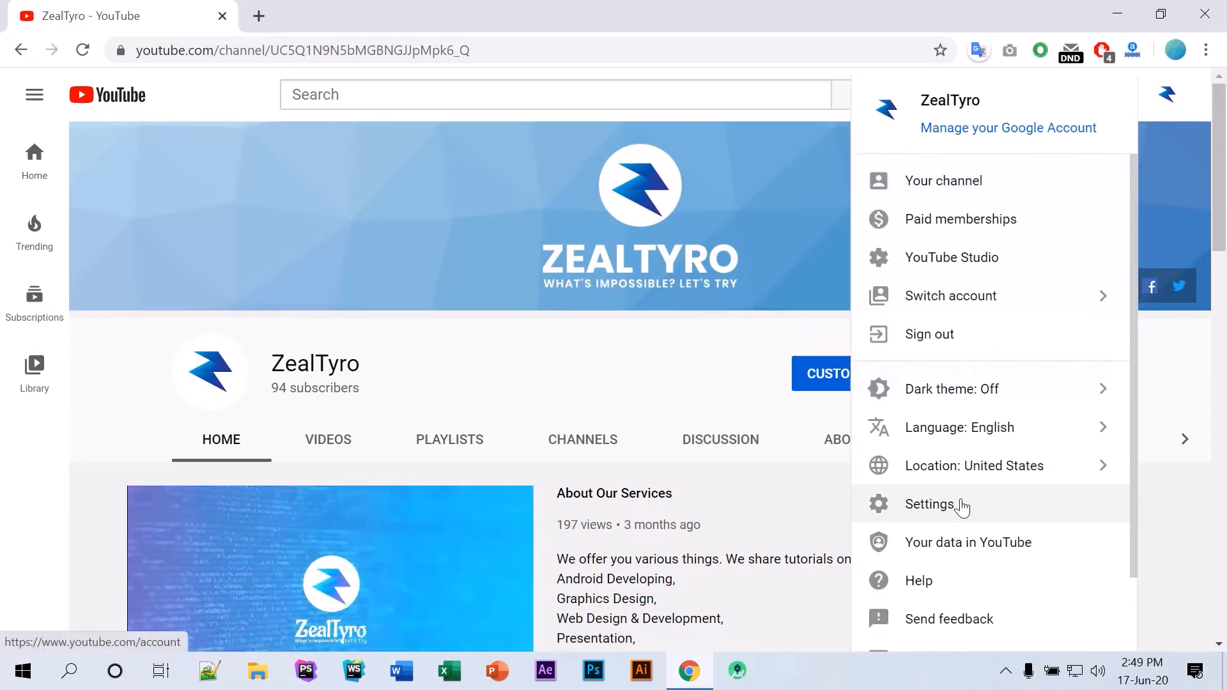
click(929, 503)
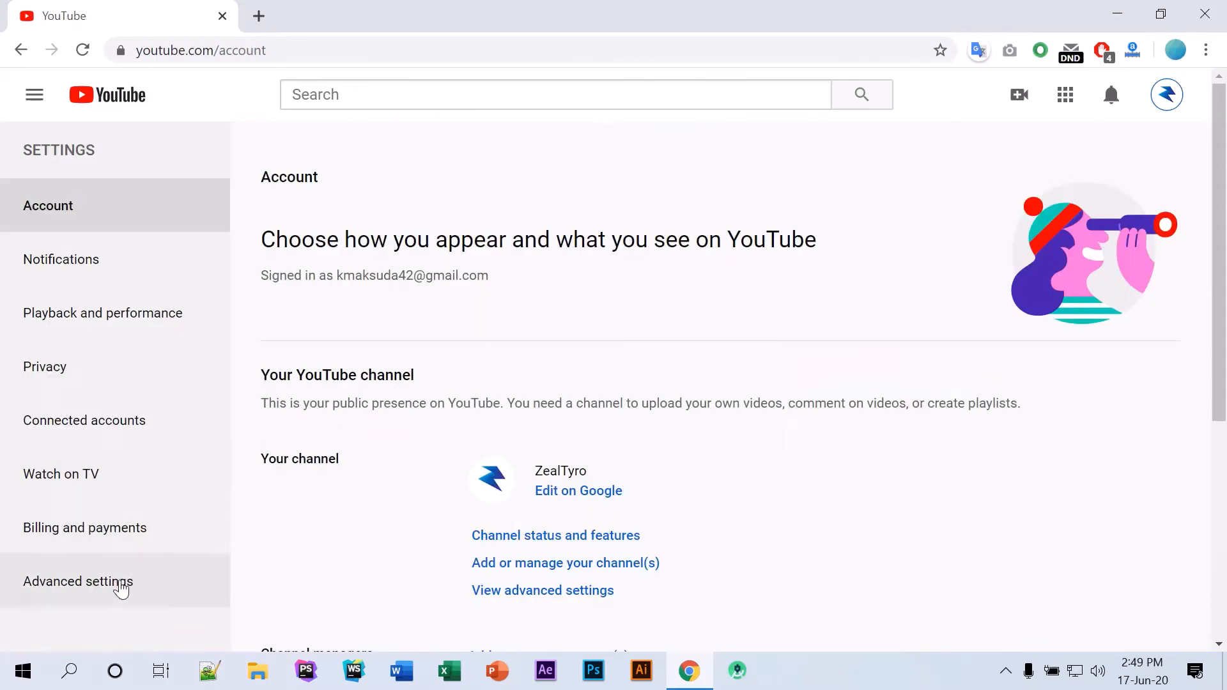
click(78, 582)
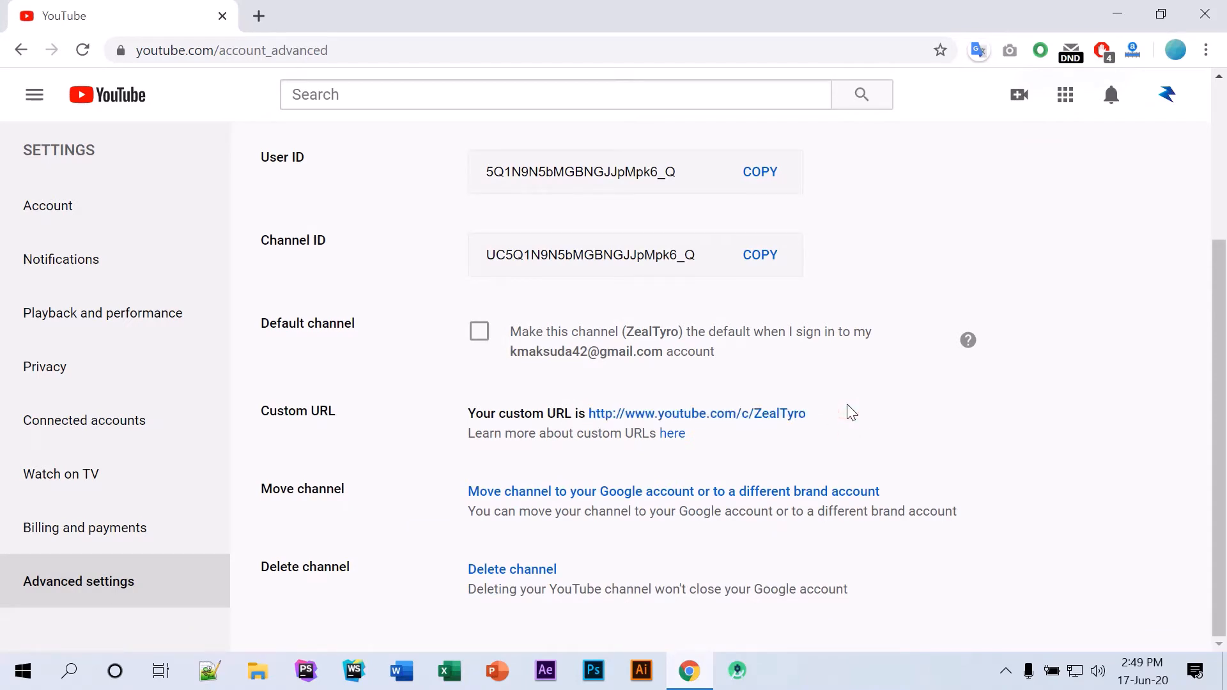
click(1167, 94)
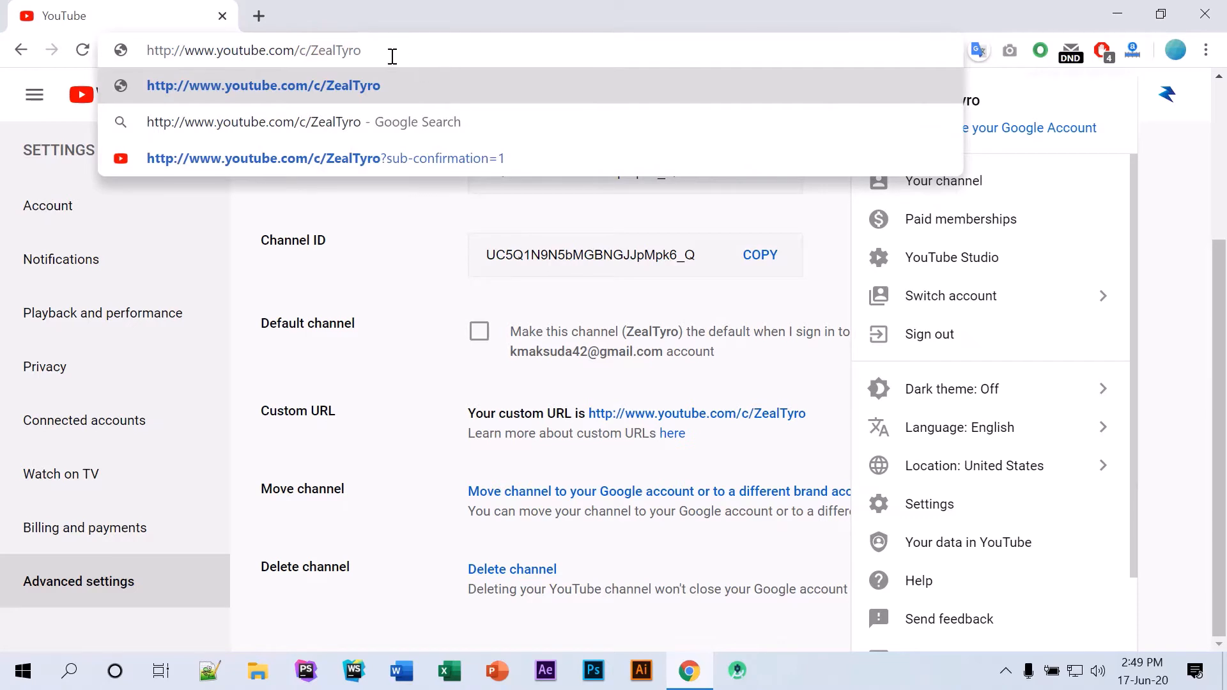
text(?)
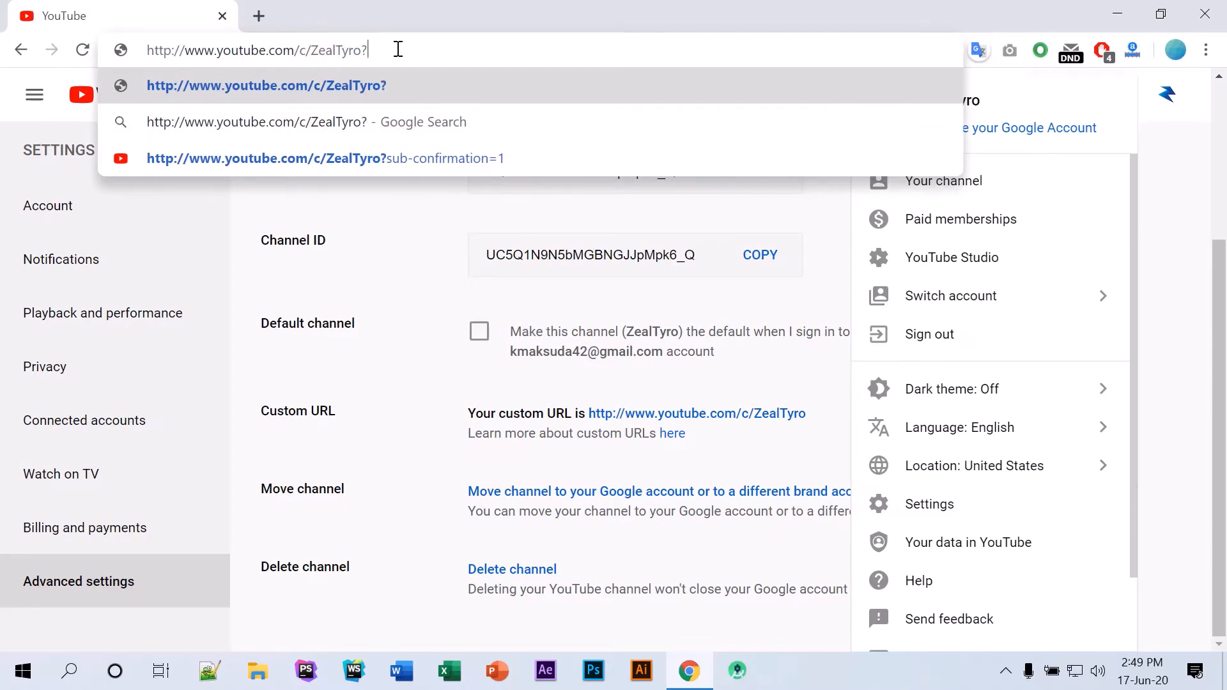
mouse_move(431, 59)
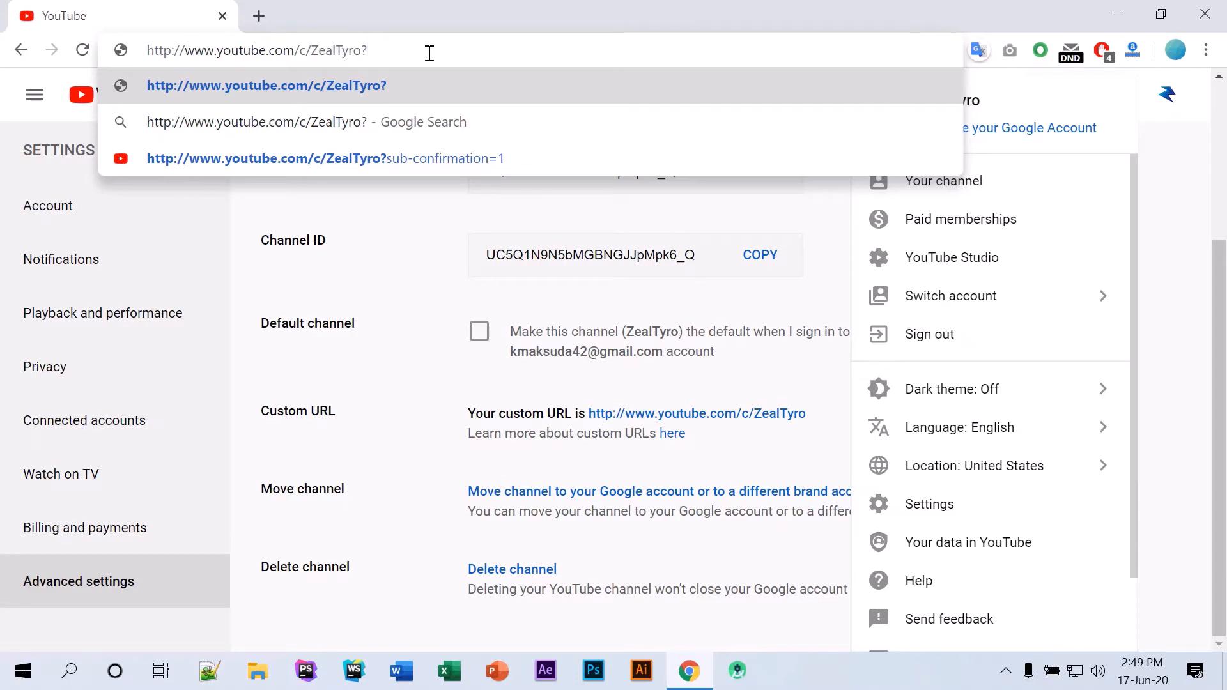
text(sub)
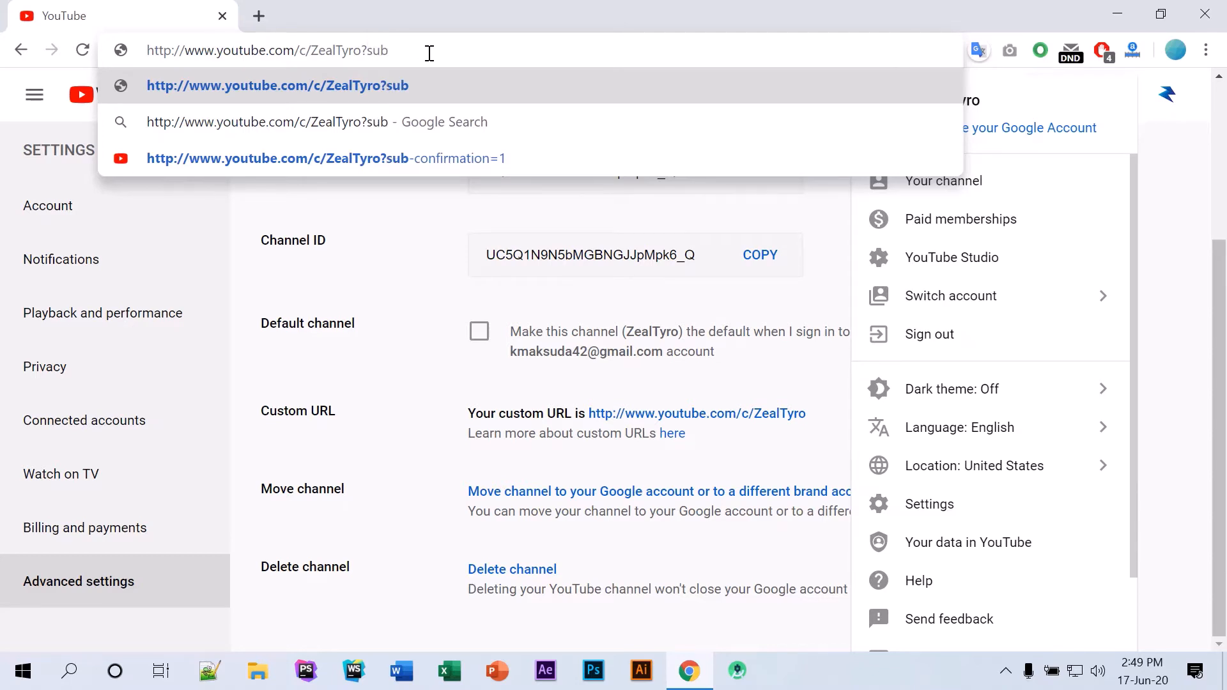
text(_conf)
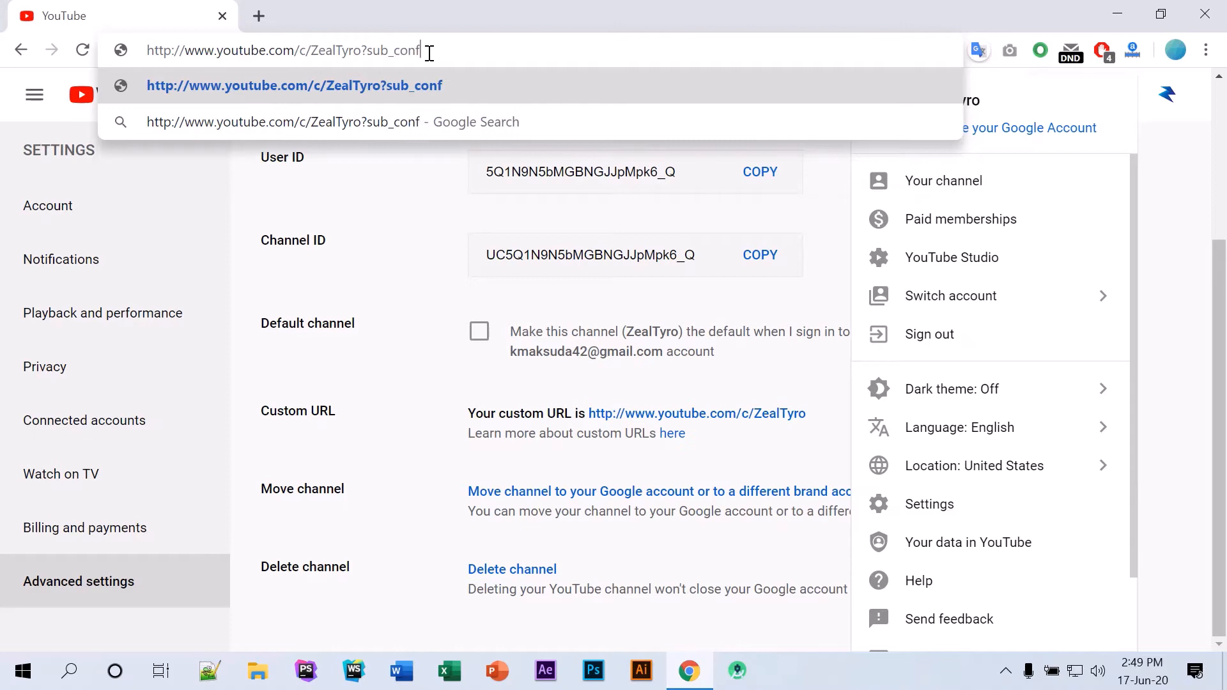
text(irmation=1)
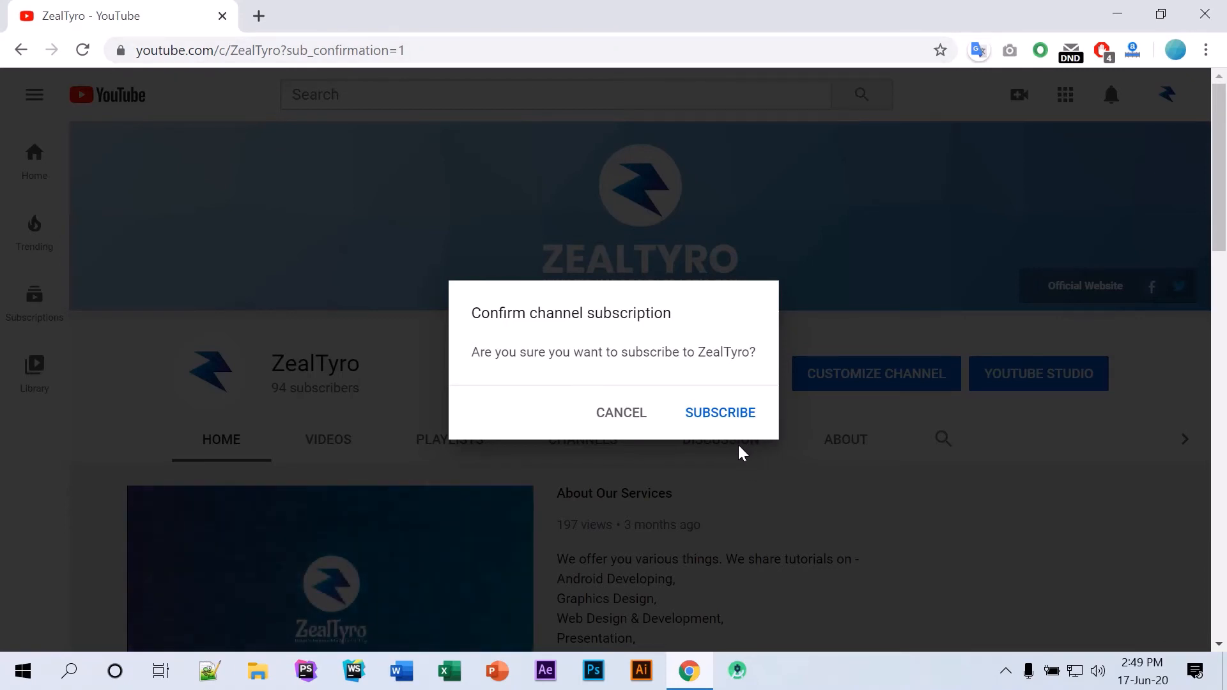
mouse_move(733, 449)
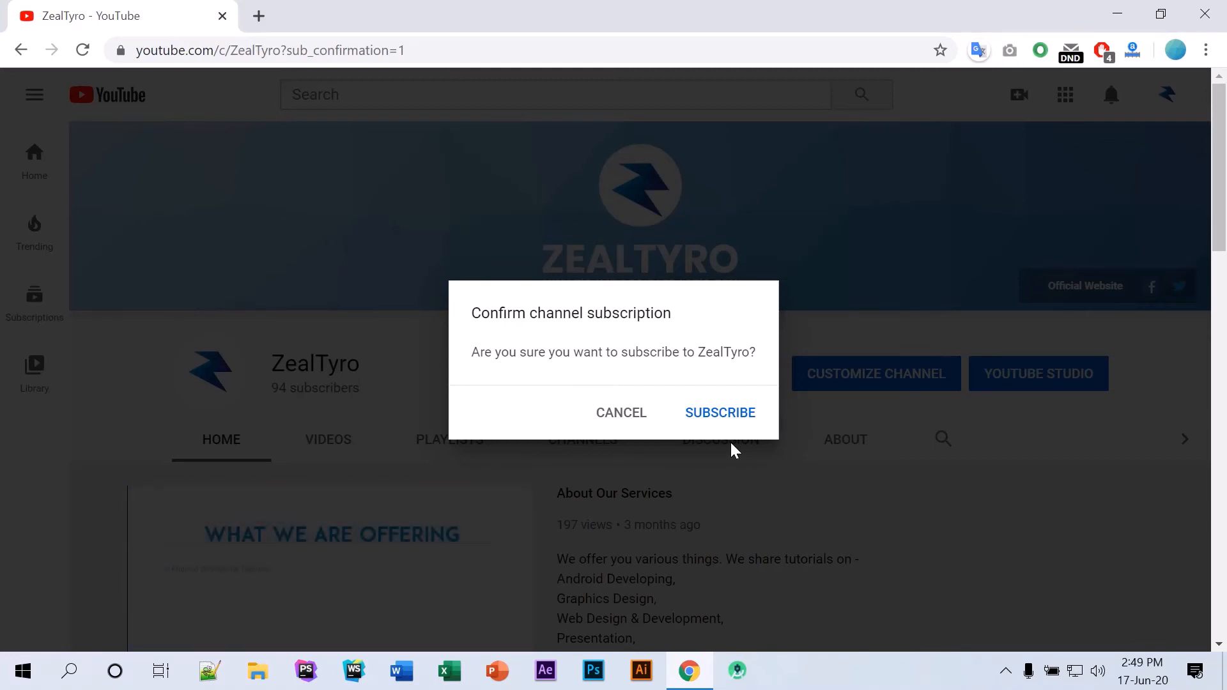
Cancel the Confirm channel subscription prompt, leaving the ZealTyro channel home page
click(720, 413)
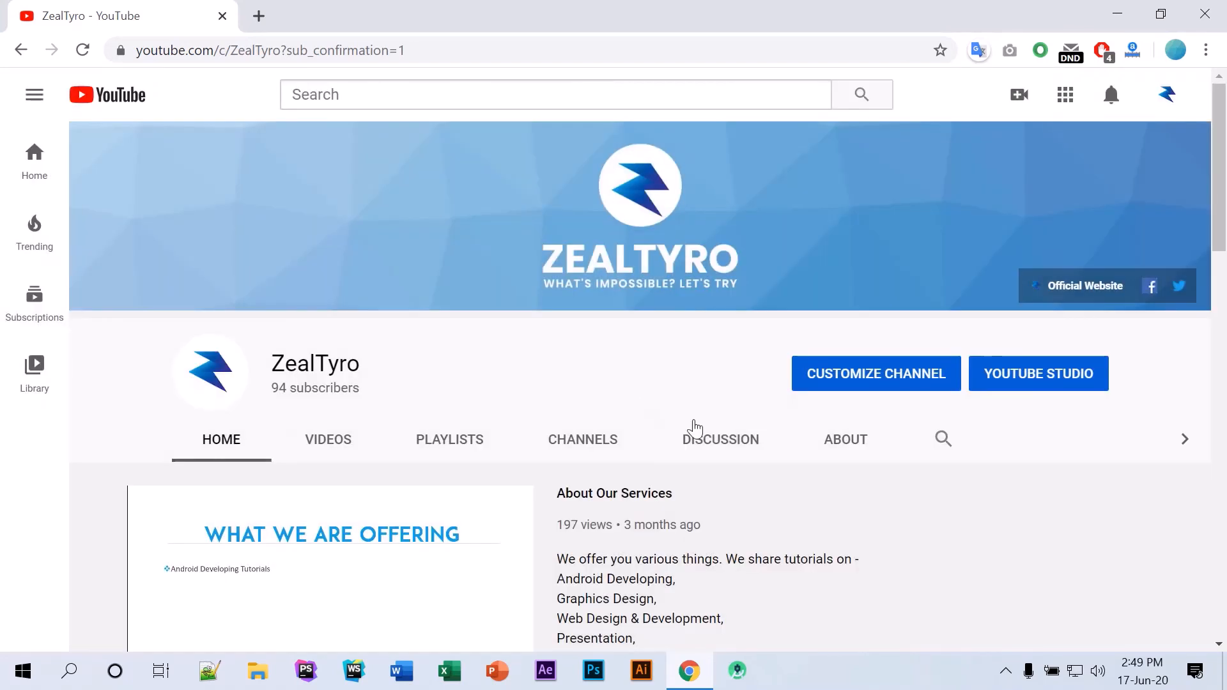